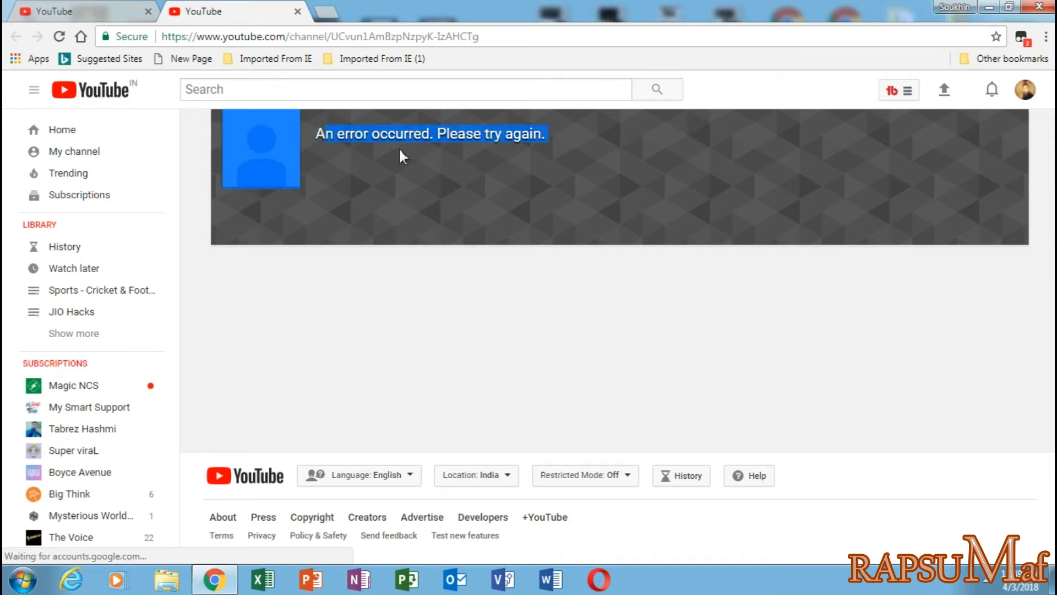
# - Reload the channel page showing 'An error occurred. Please try again.'
pyautogui.click(59, 37)
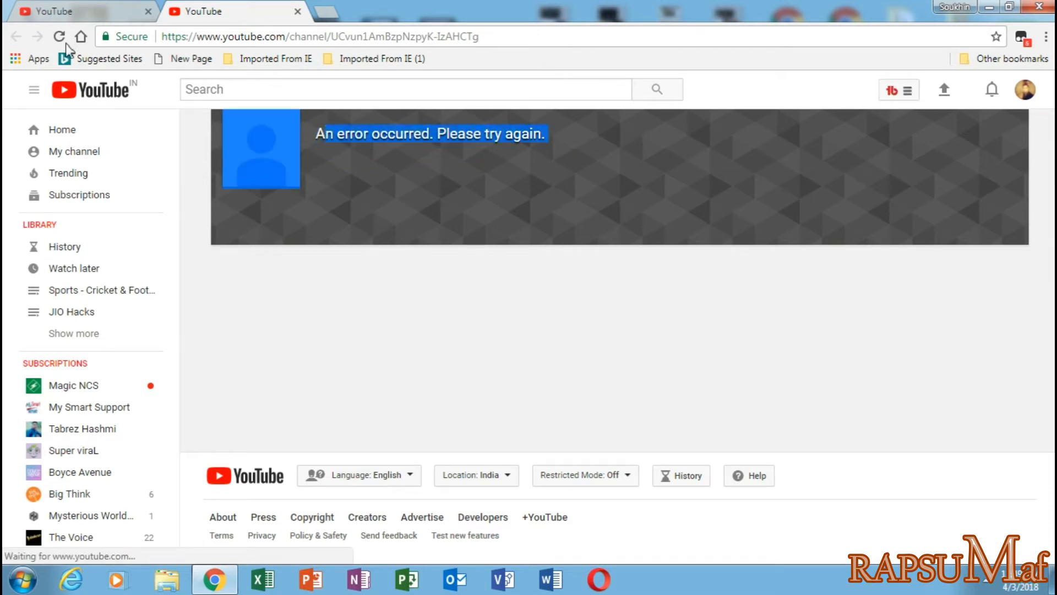
pyautogui.moveTo(64, 58)
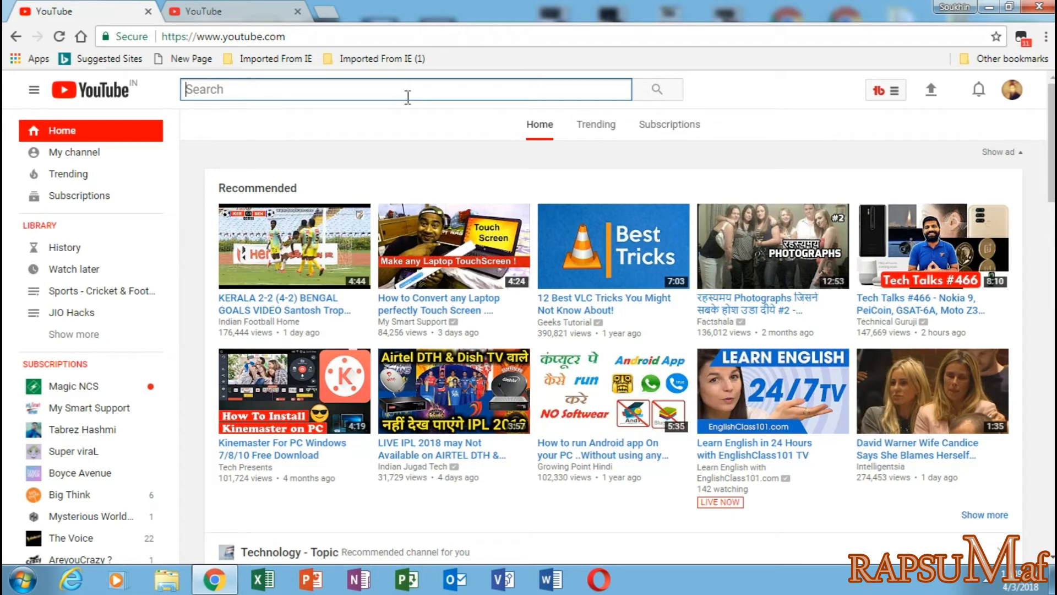
# - Search 'sidtalk', view the SidTalk channel page showing the error, then close it
pyautogui.write('sidt')
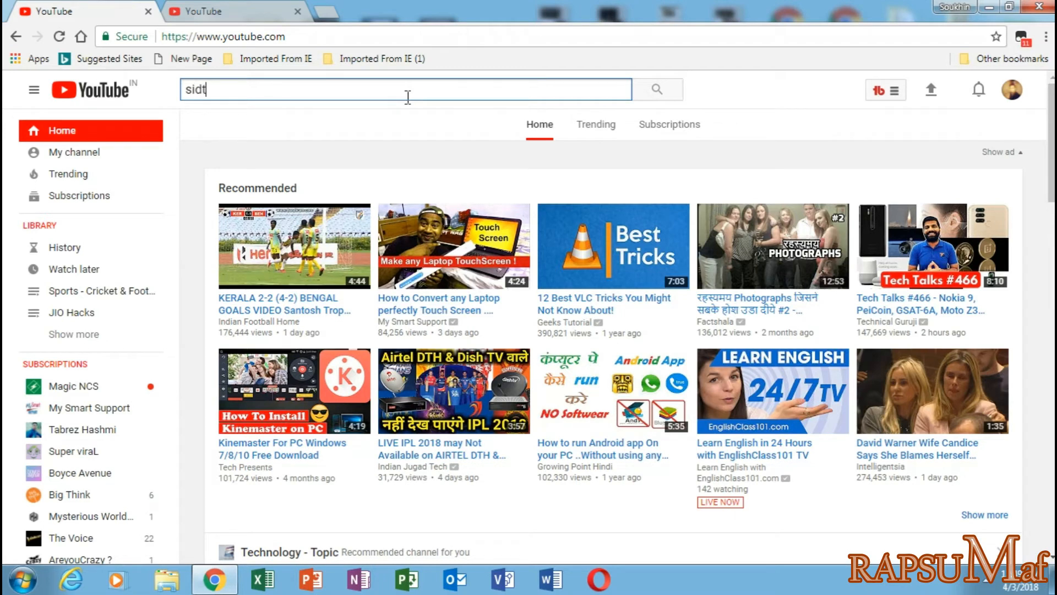
pyautogui.write('alk')
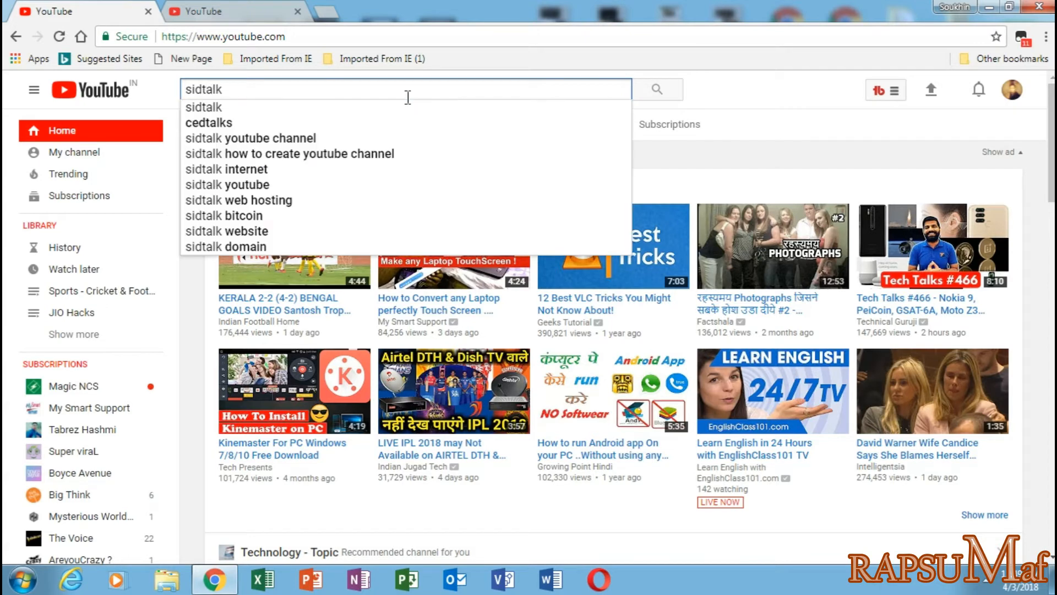
pyautogui.click(656, 88)
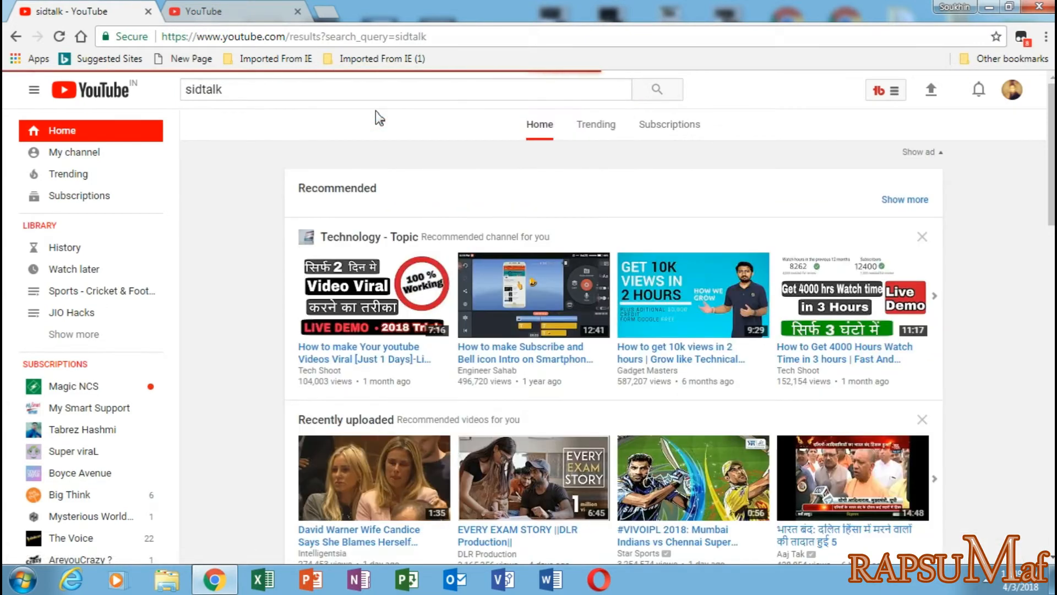
pyautogui.click(657, 89)
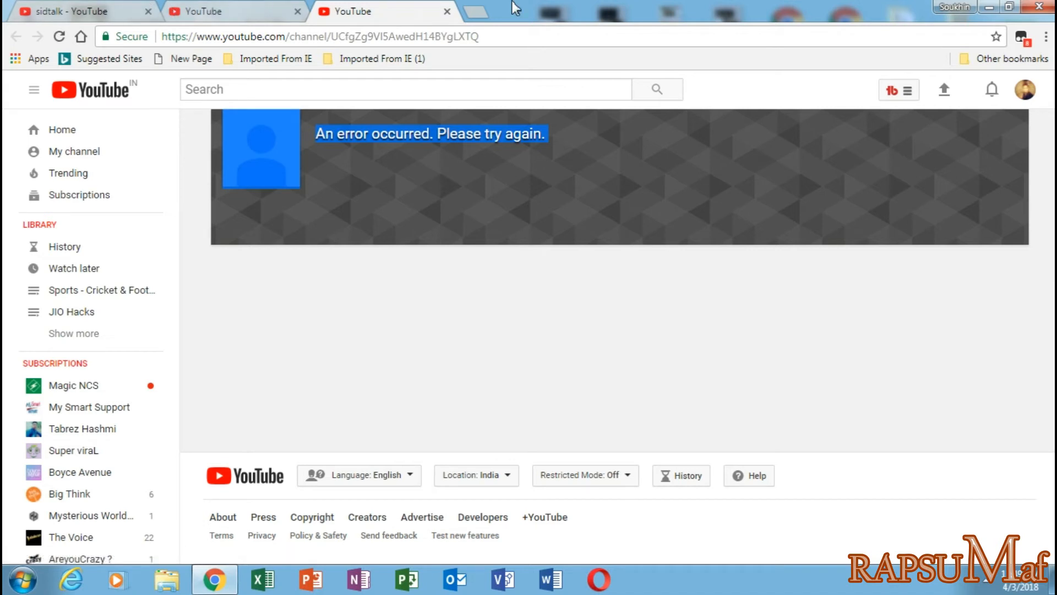
pyautogui.click(446, 11)
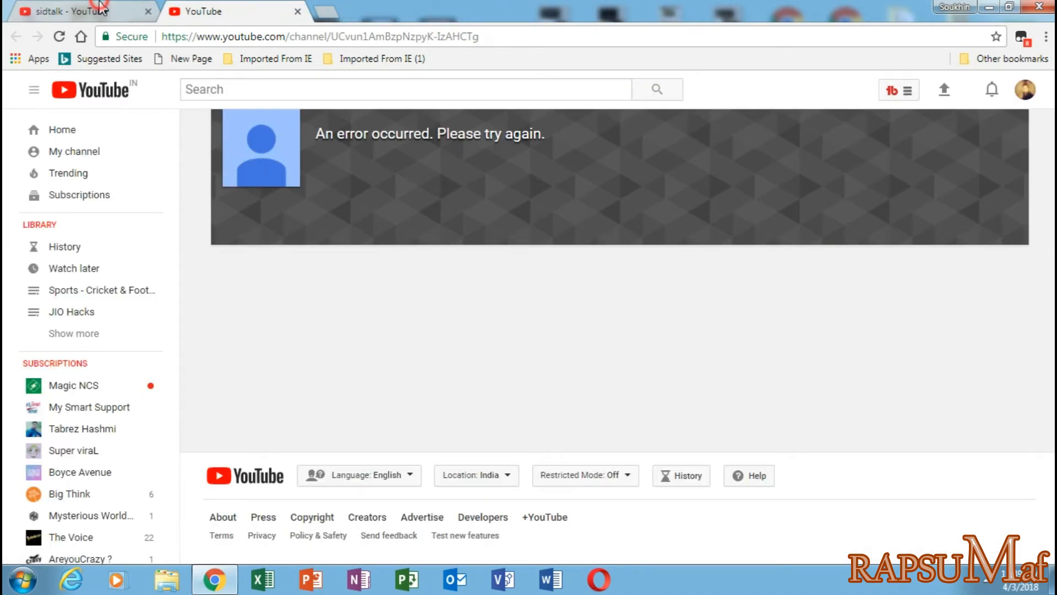
# - From the sidtalk results, search 'technical guruji' and view the Technical Guruji channel page
pyautogui.click(655, 89)
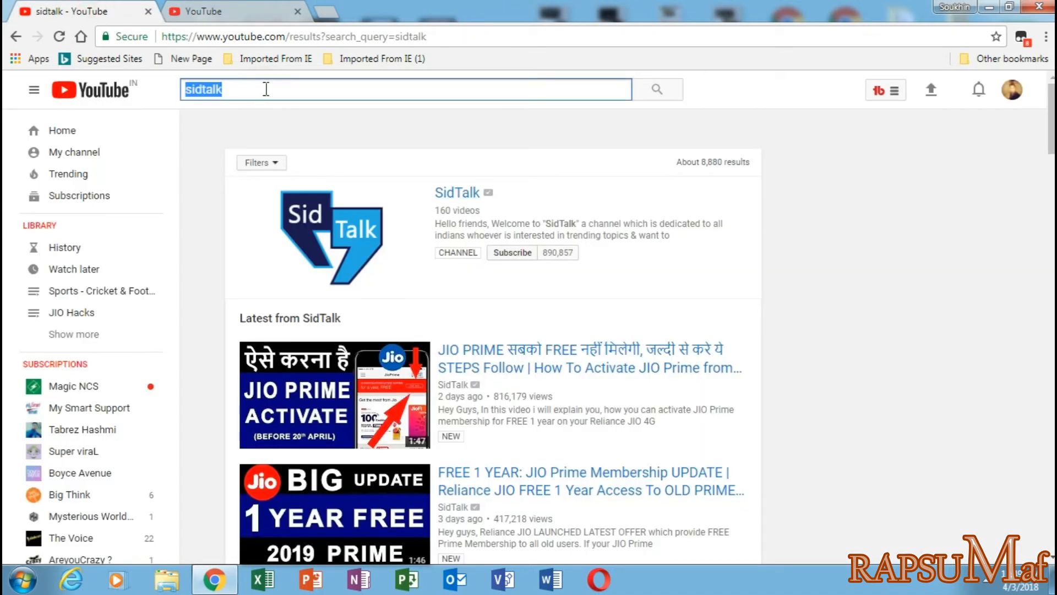
pyautogui.write('technical')
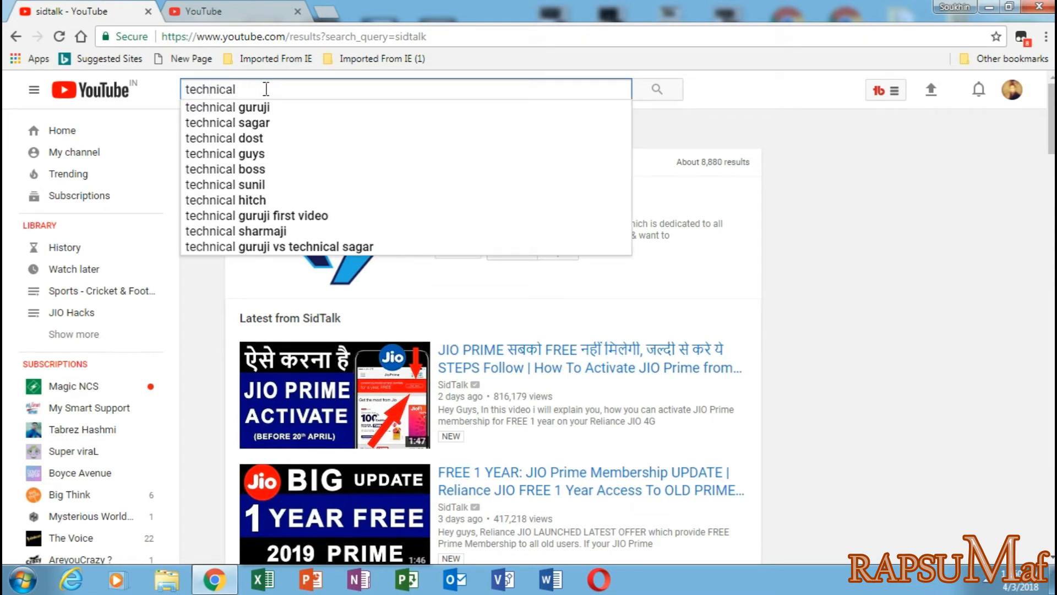
pyautogui.click(227, 106)
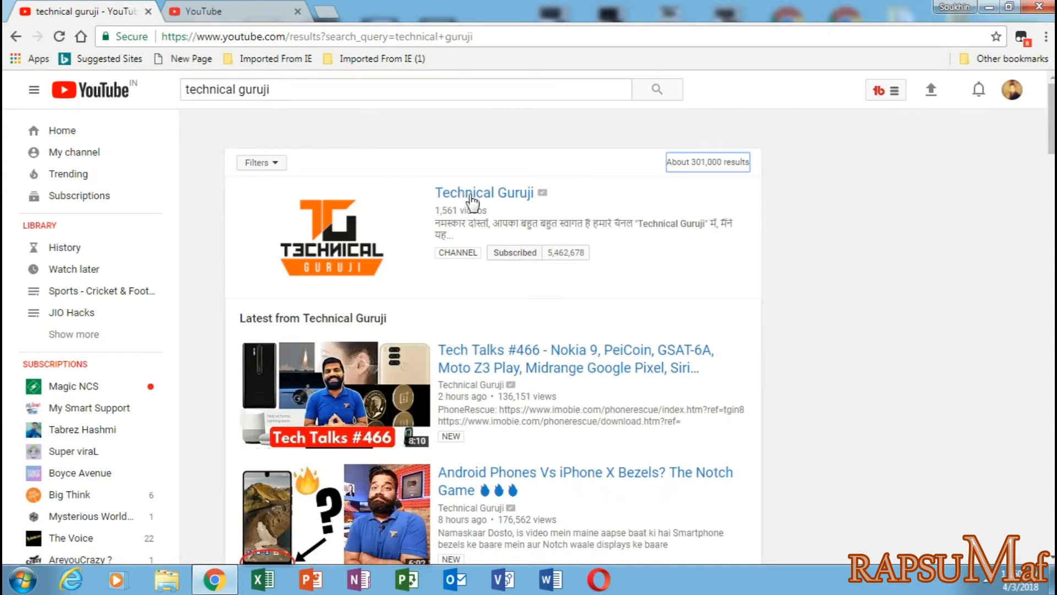
pyautogui.click(484, 192)
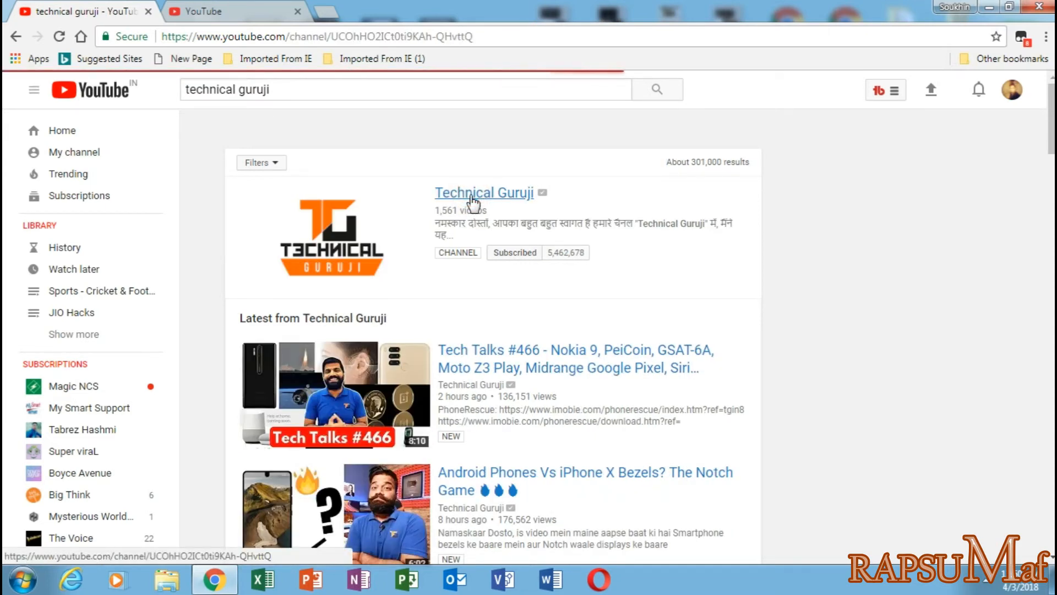
pyautogui.click(485, 192)
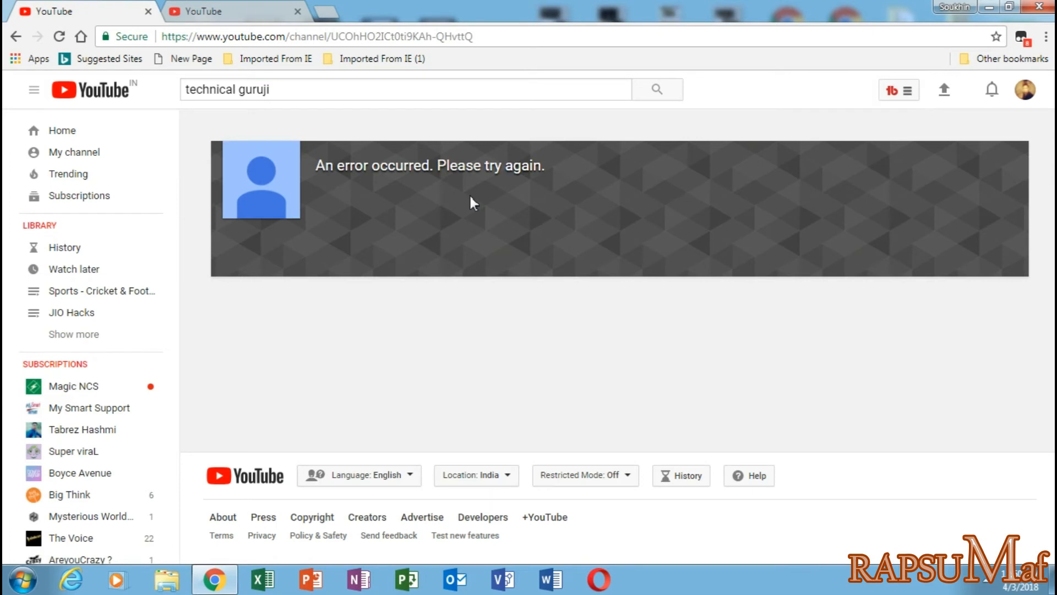
pyautogui.moveTo(406, 235)
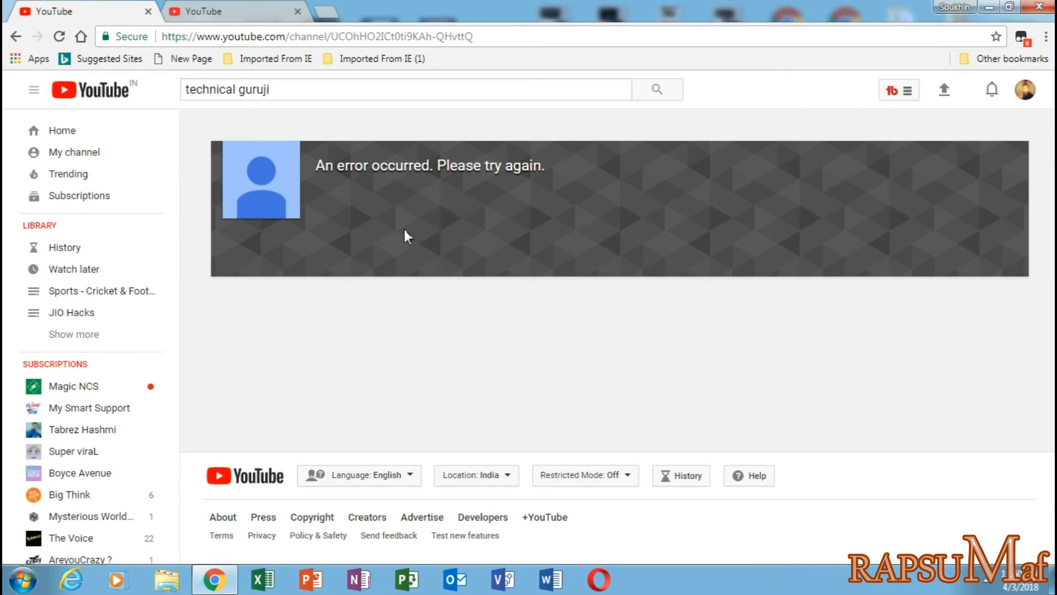
pyautogui.moveTo(340, 324)
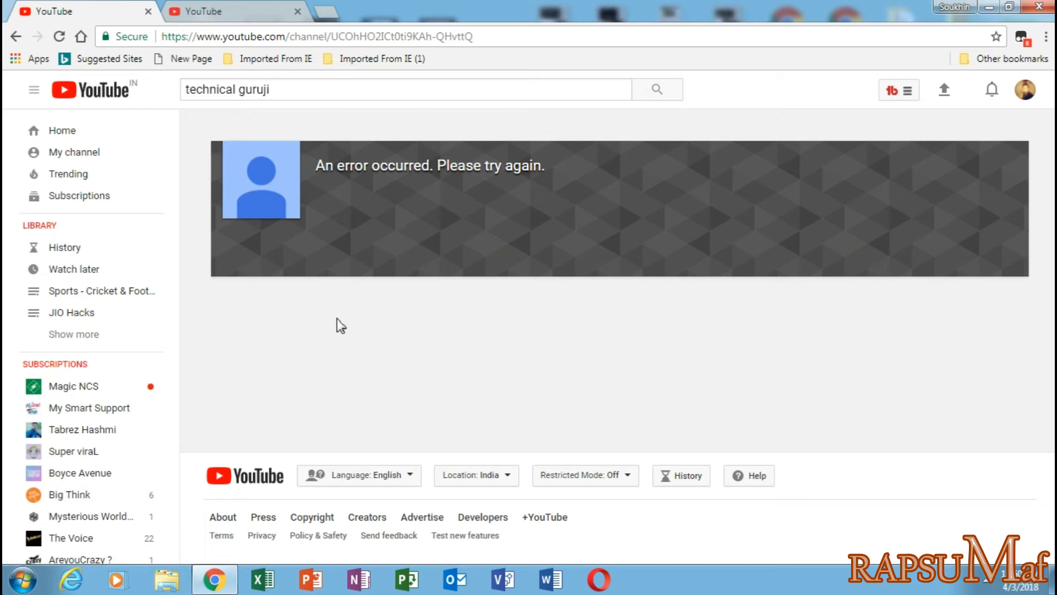